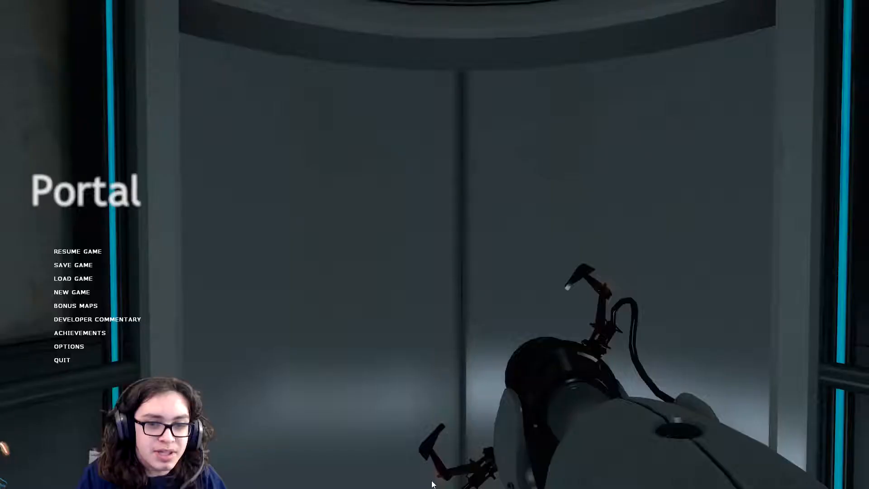
left_click(76, 250)
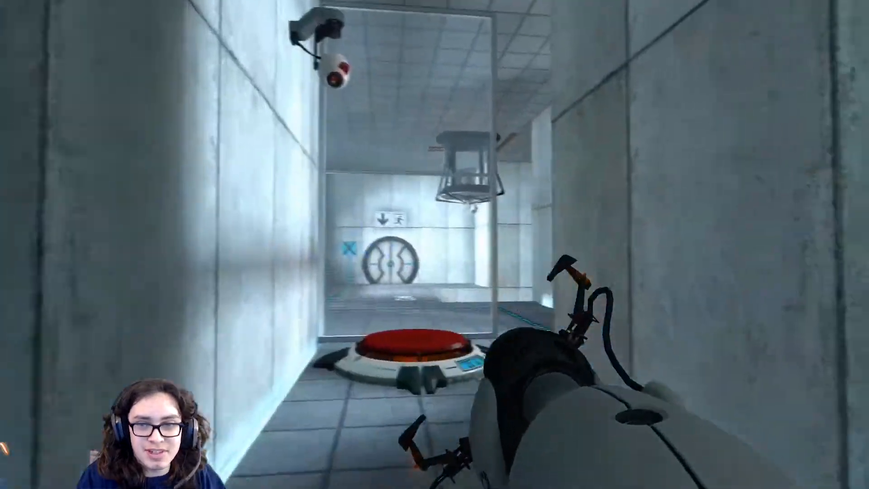
mouse_move(434, 244)
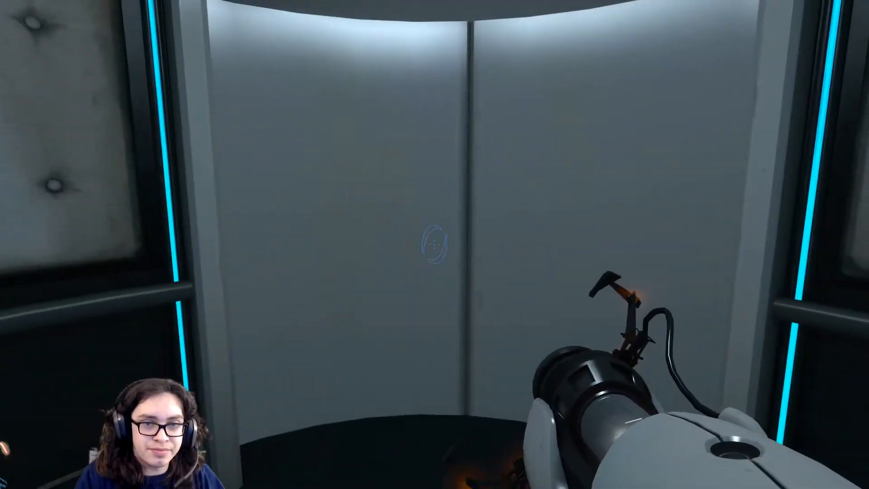
key("Escape")
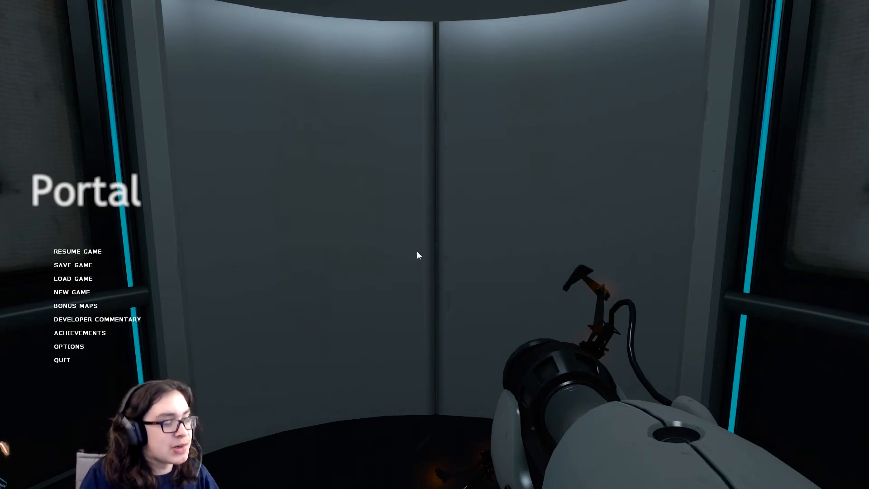
mouse_move(324, 241)
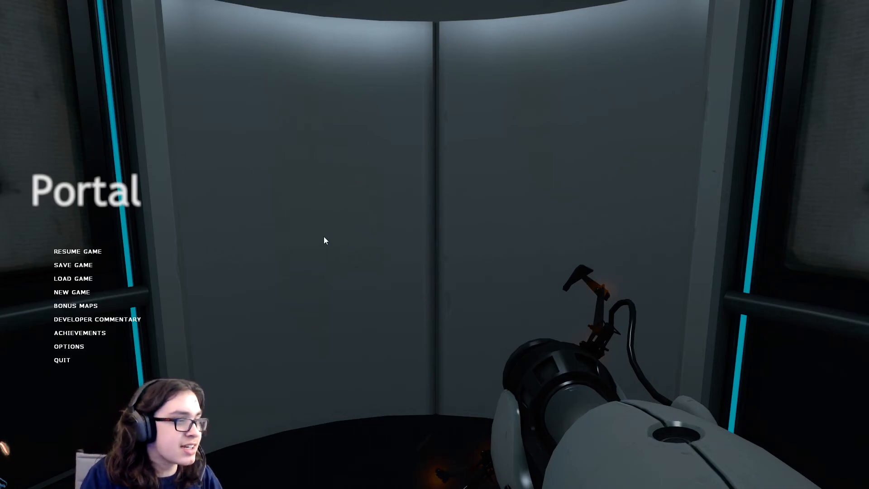